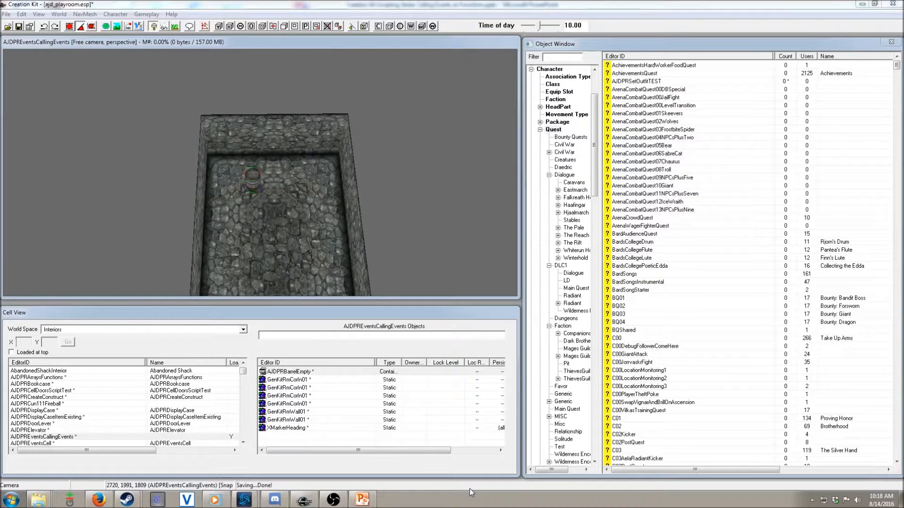
Attach a new script named AJDPREventsCallingEvents to the AJDPRBarrelEmpty reference via its Scripts tab
{"action": "double_click", "coordinate": [289, 370]}
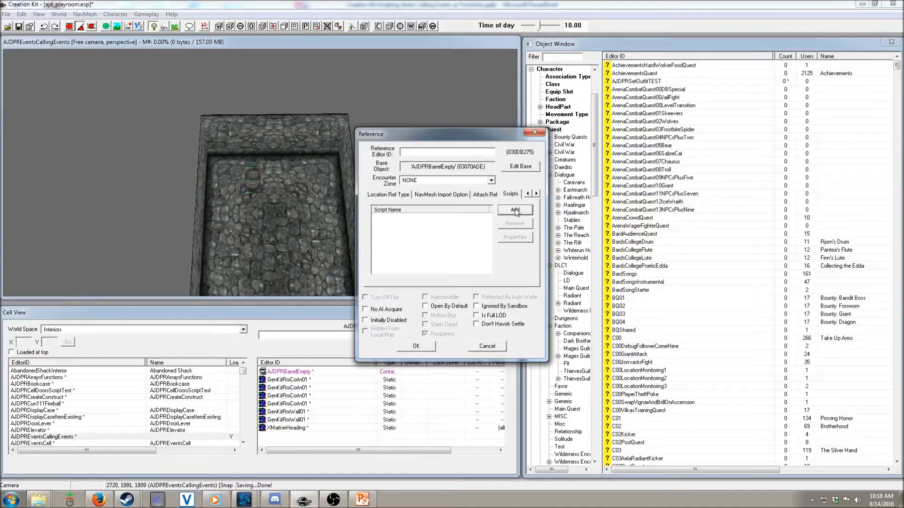
{"action": "left_click", "coordinate": [514, 209]}
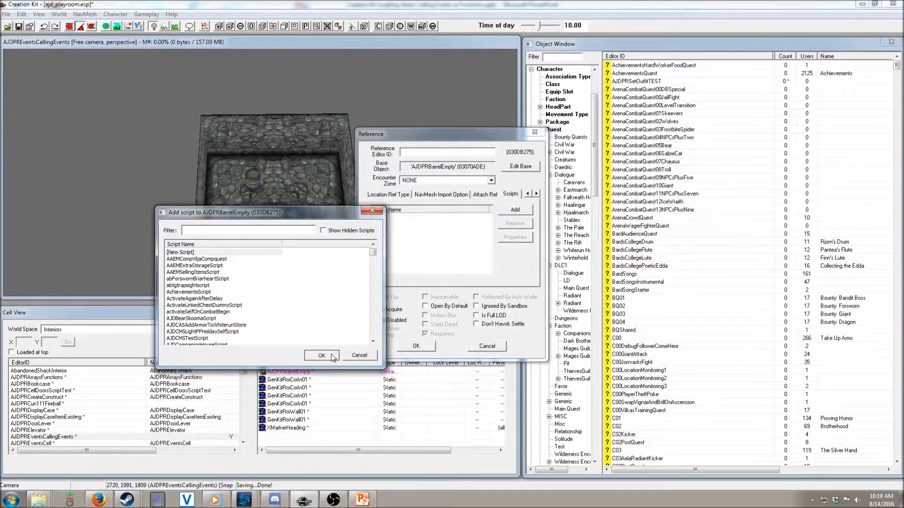
{"action": "left_click", "coordinate": [322, 355]}
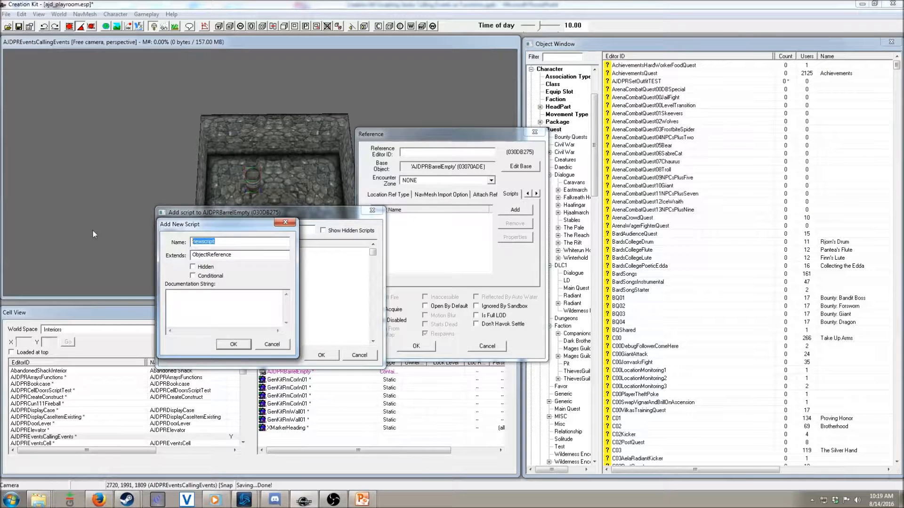
{"action": "type", "text": "AJDPREv"}
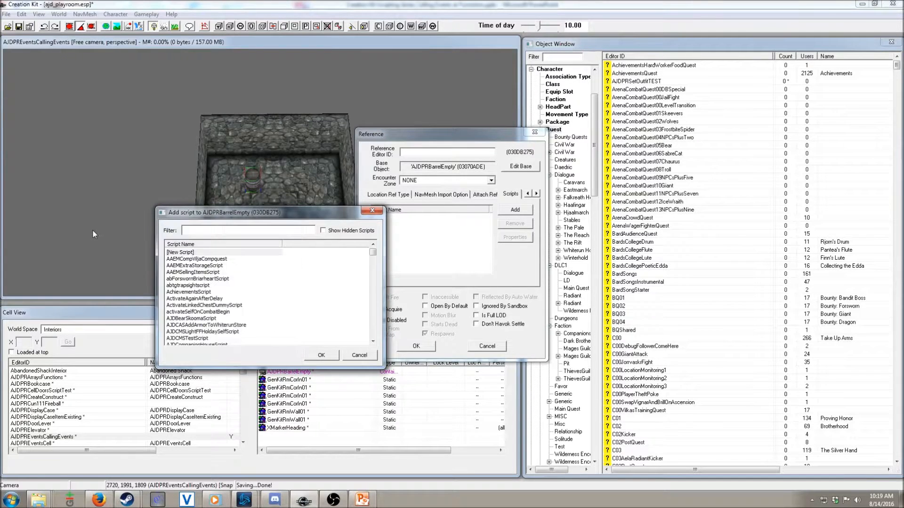
{"action": "left_click", "coordinate": [321, 354]}
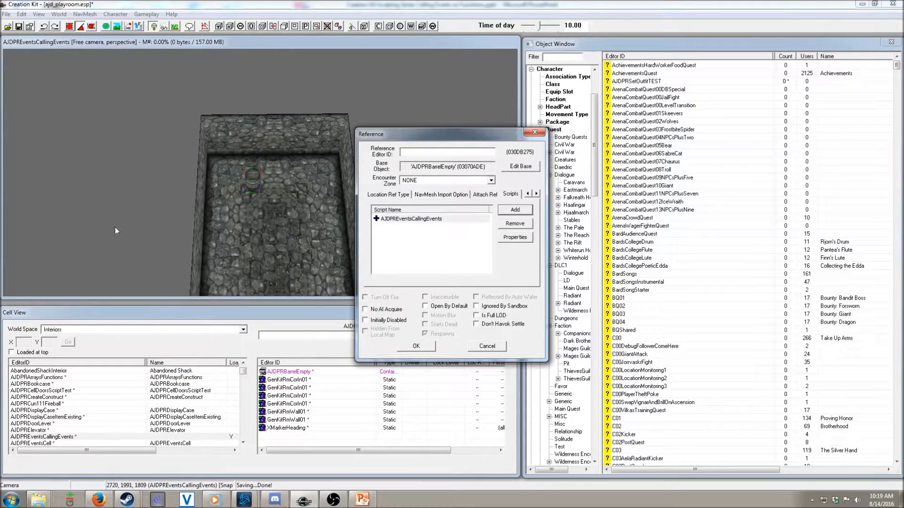
Add an Int property named InitCalled (value 0) to the barrel's script and accept it
{"action": "left_click", "coordinate": [514, 237]}
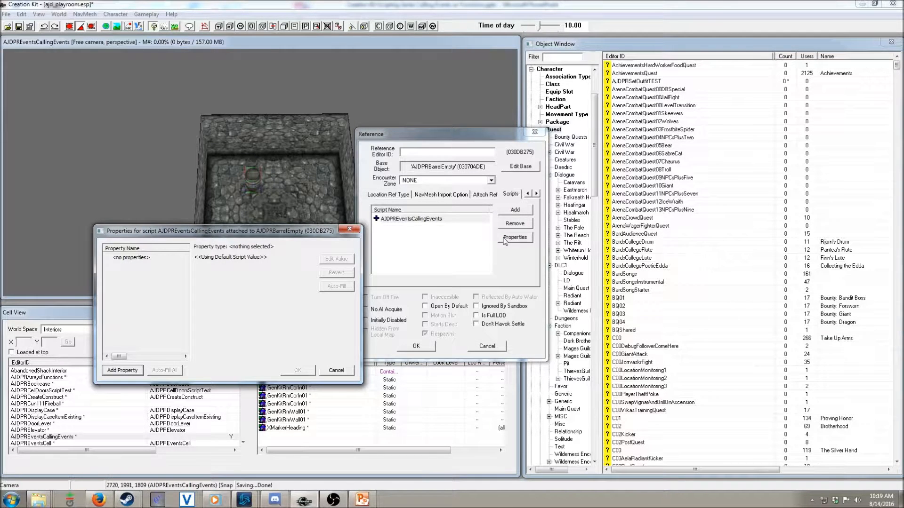
{"action": "mouse_move", "coordinate": [151, 365]}
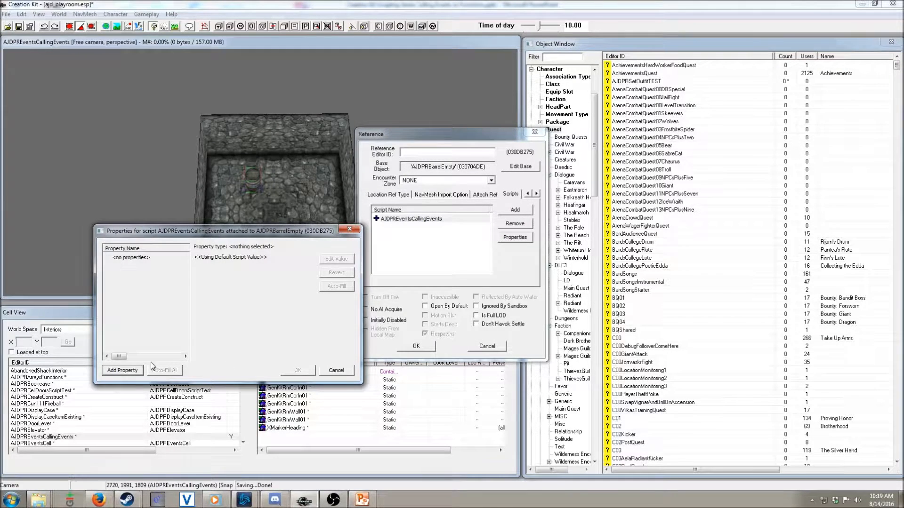
{"action": "left_click", "coordinate": [123, 370]}
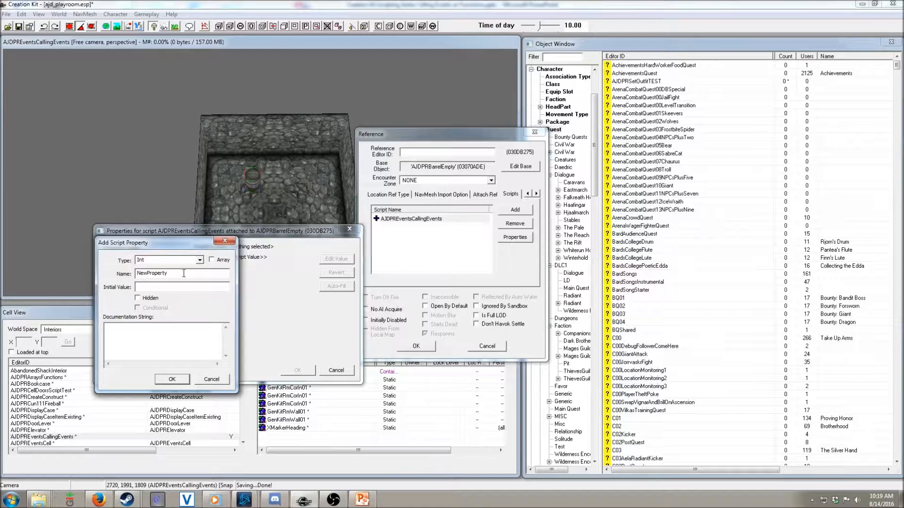
{"action": "triple_click", "coordinate": [152, 273]}
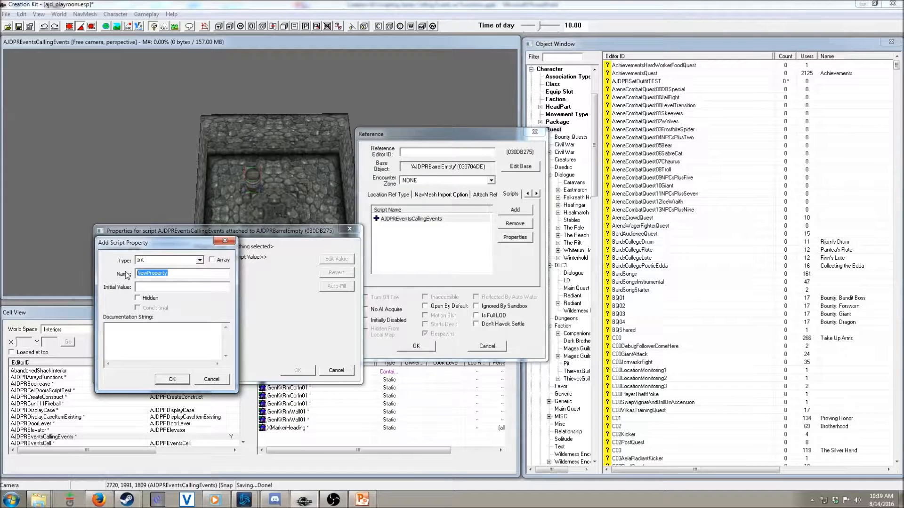
{"action": "type", "text": "InitCall"}
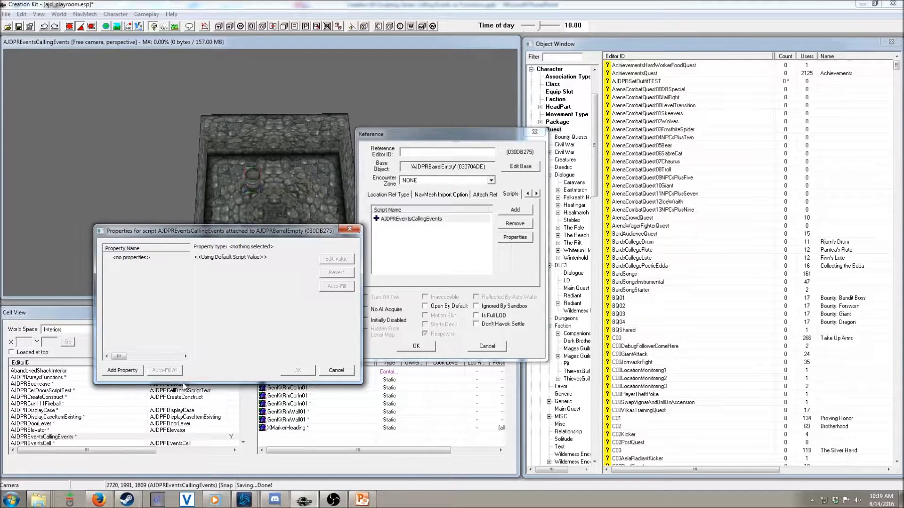
{"action": "left_click", "coordinate": [122, 370]}
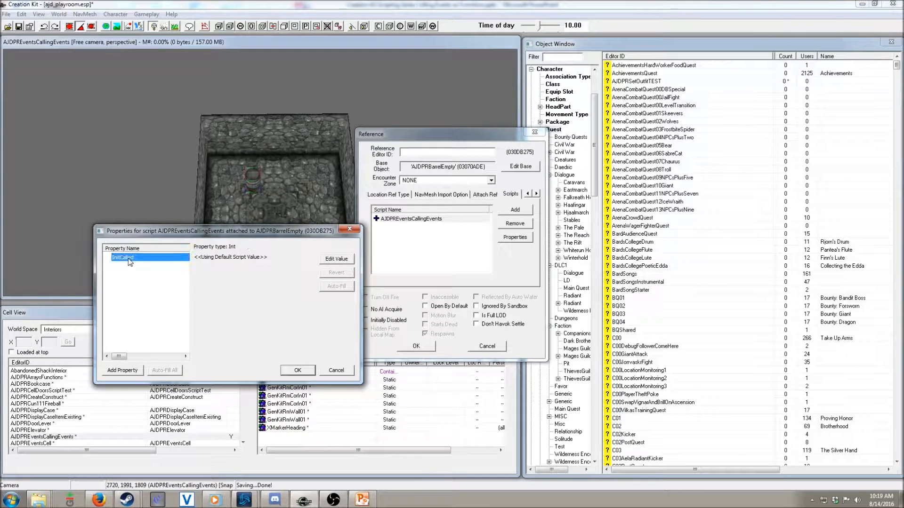
{"action": "left_click", "coordinate": [336, 258]}
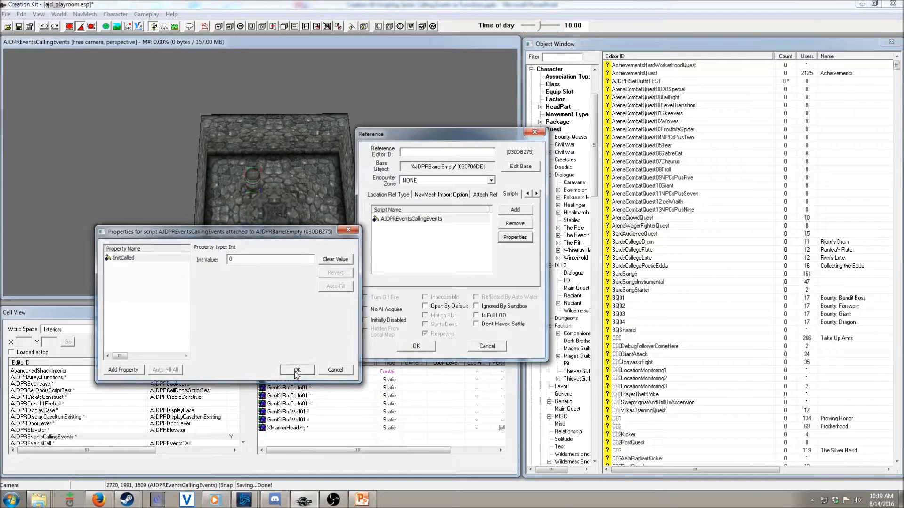
{"action": "left_click", "coordinate": [297, 370]}
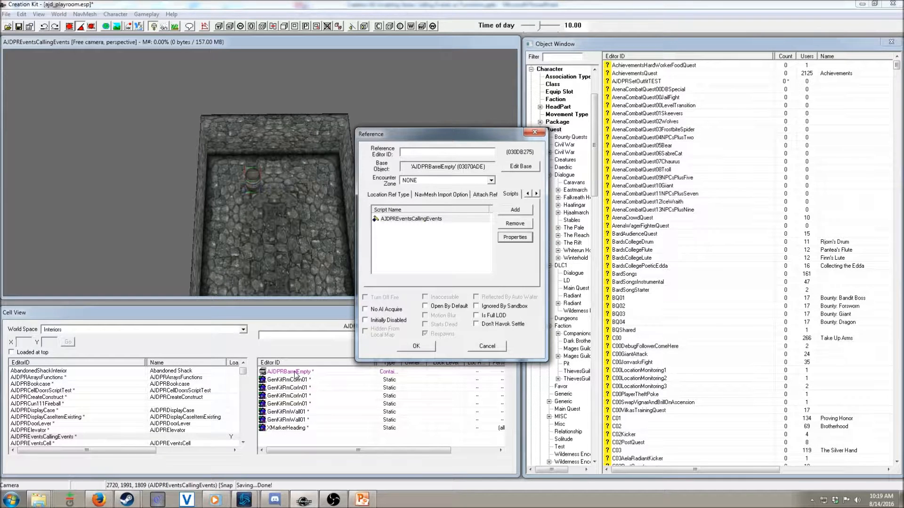
Edit the script source, adding Event OnInit()/EndEvent with an InitCalled line and ';Auto increment of InitCalled' comment
{"action": "right_click", "coordinate": [404, 218]}
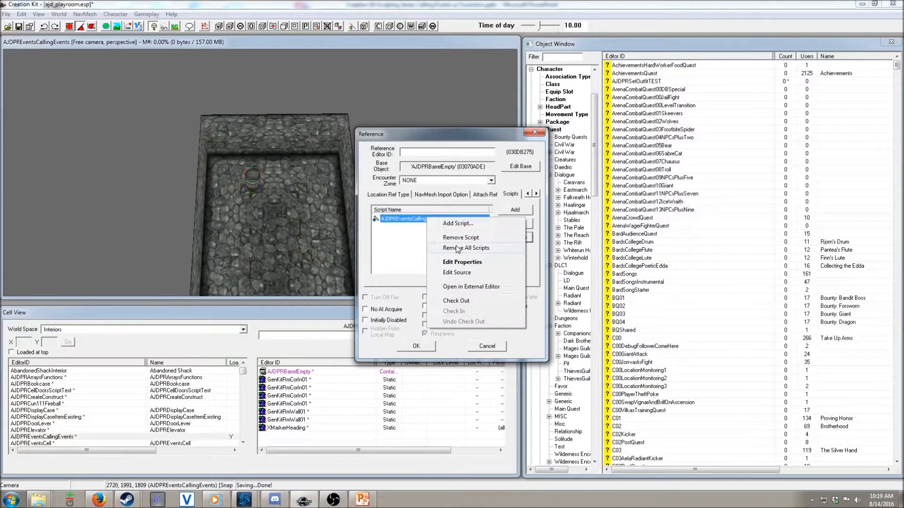
{"action": "left_click", "coordinate": [455, 272]}
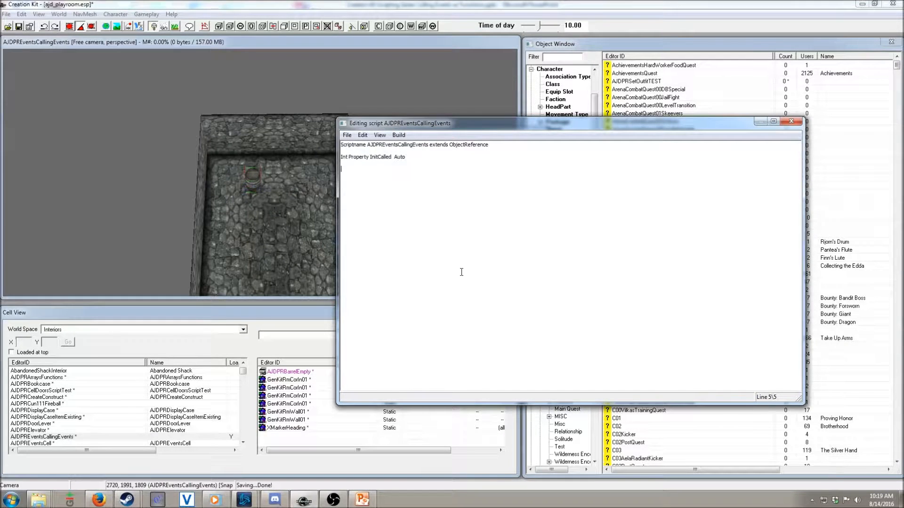
{"action": "type", "text": "Event OnInit("}
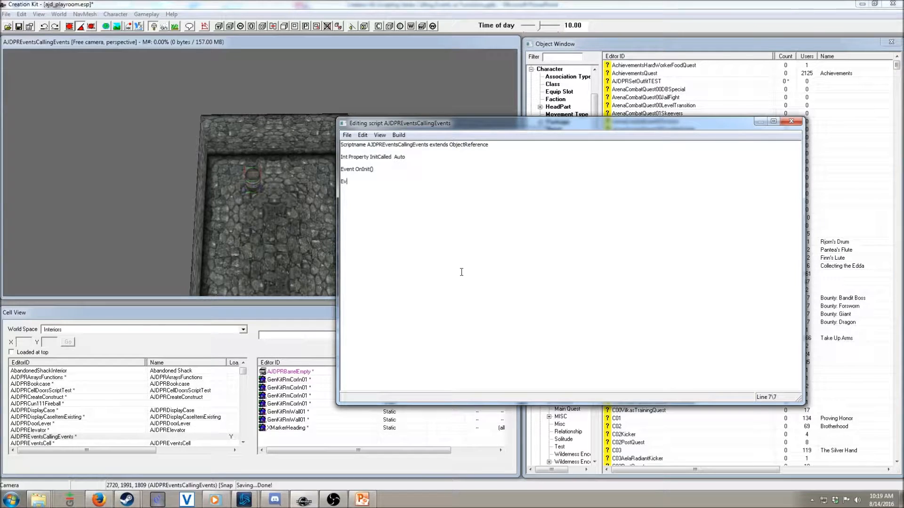
{"action": "type", "text": "ndEvent"}
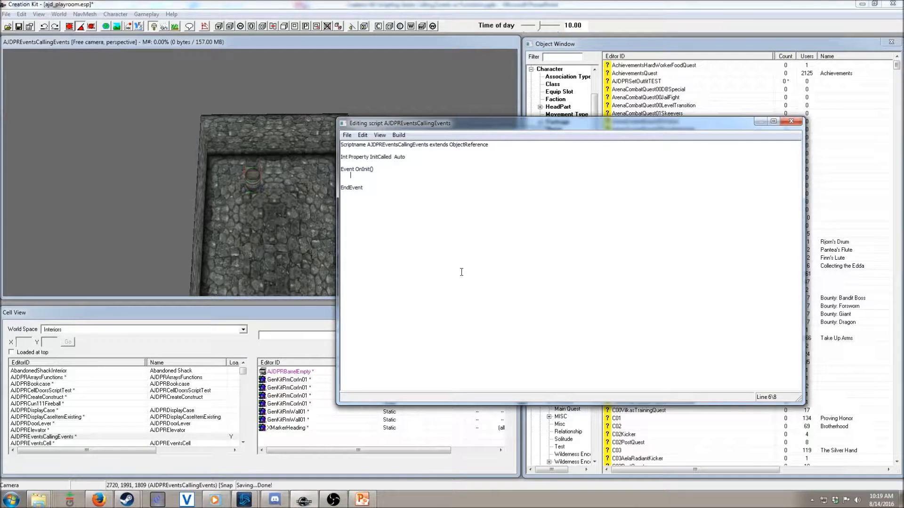
{"action": "type", "text": "InitCalled"}
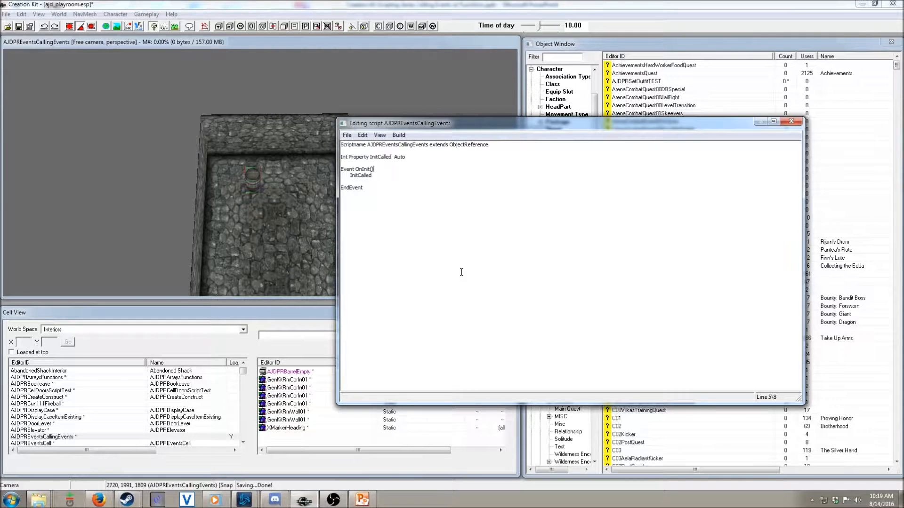
{"action": "type", "text": ";Auto"}
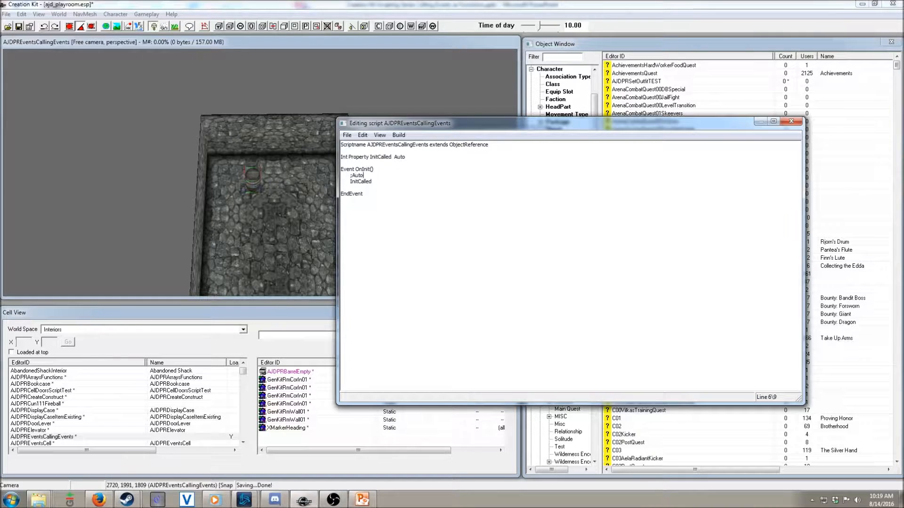
{"action": "type", "text": "increment"}
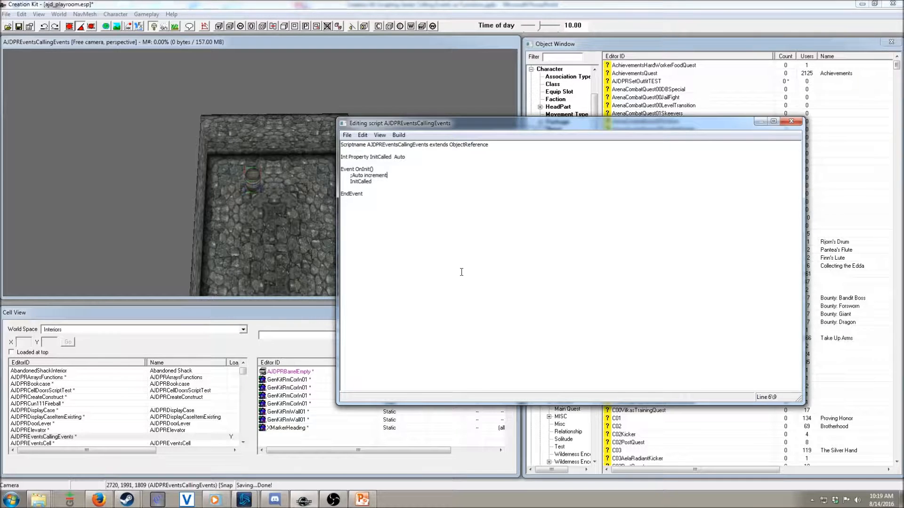
{"action": "type", "text": "of InitCalled"}
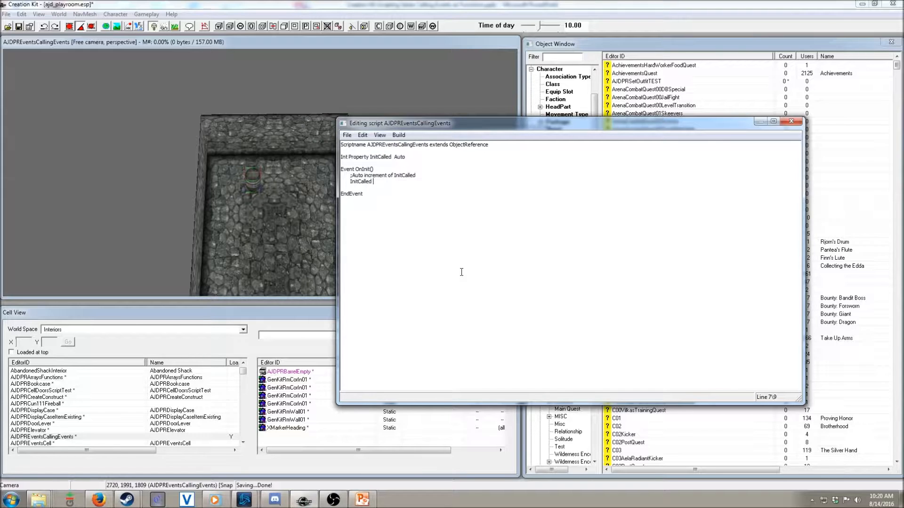
Increment InitCalled with += and add a commented If-check block comparing the call count to 3 with Else/EndIf
{"action": "type", "text": "+="}
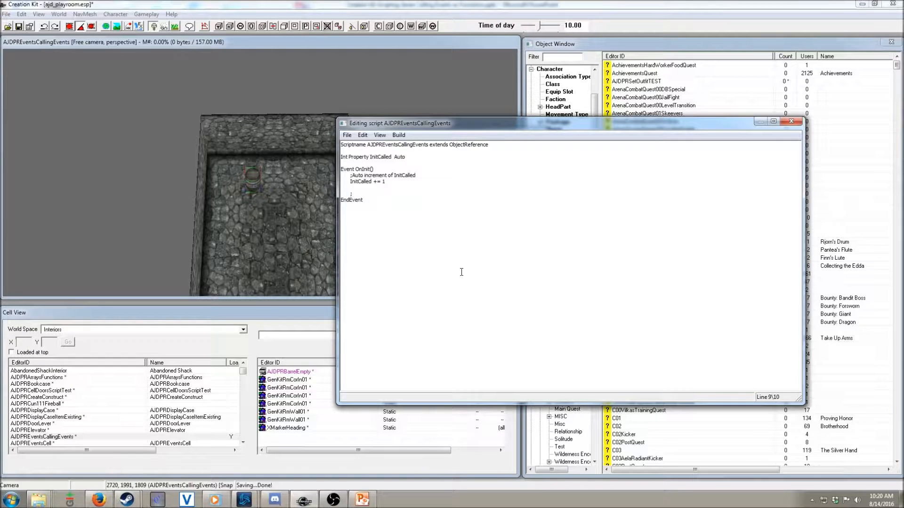
{"action": "type", "text": ";If"}
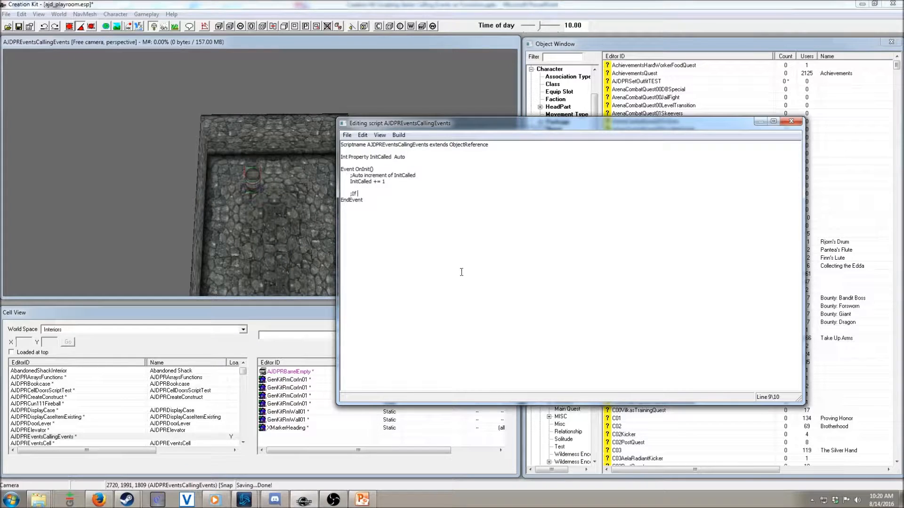
{"action": "type", "text": "Check"}
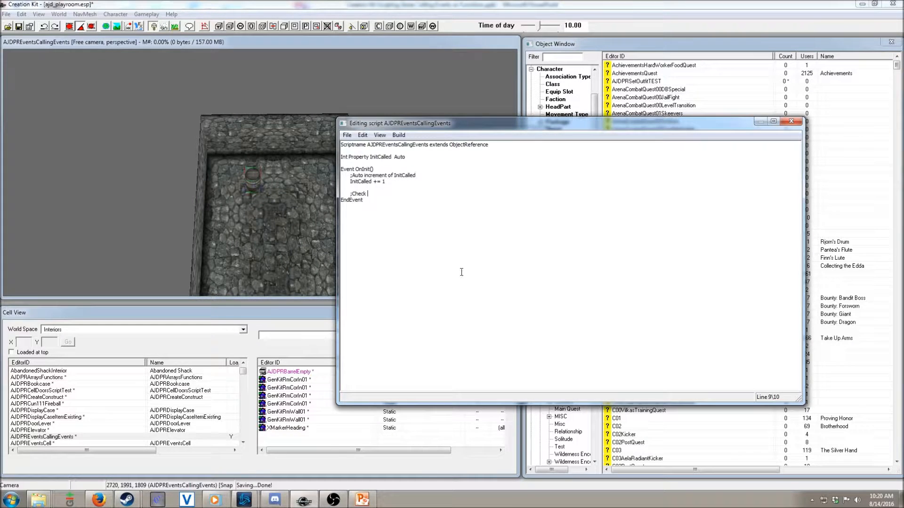
{"action": "type", "text": "if the Called times is"}
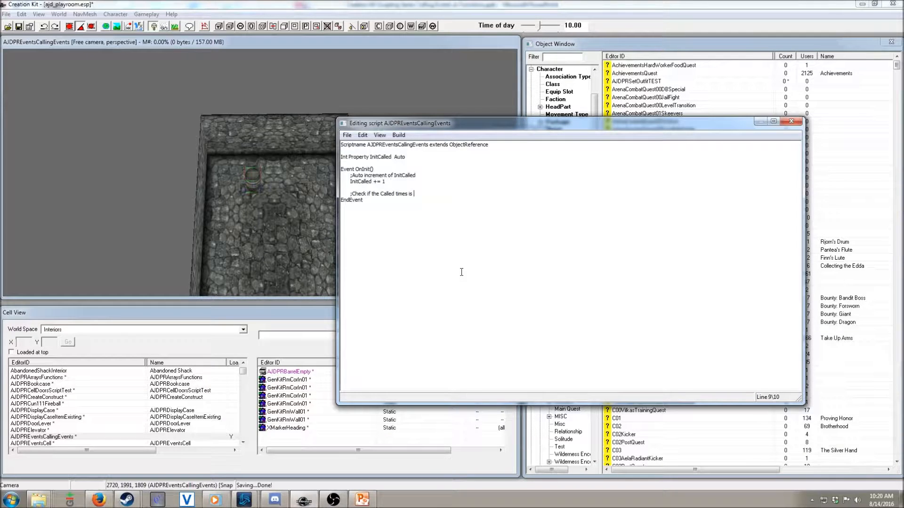
{"action": "type", "text": "< 3"}
{"action": "type", "text": "if (InitCalled <= 3"}
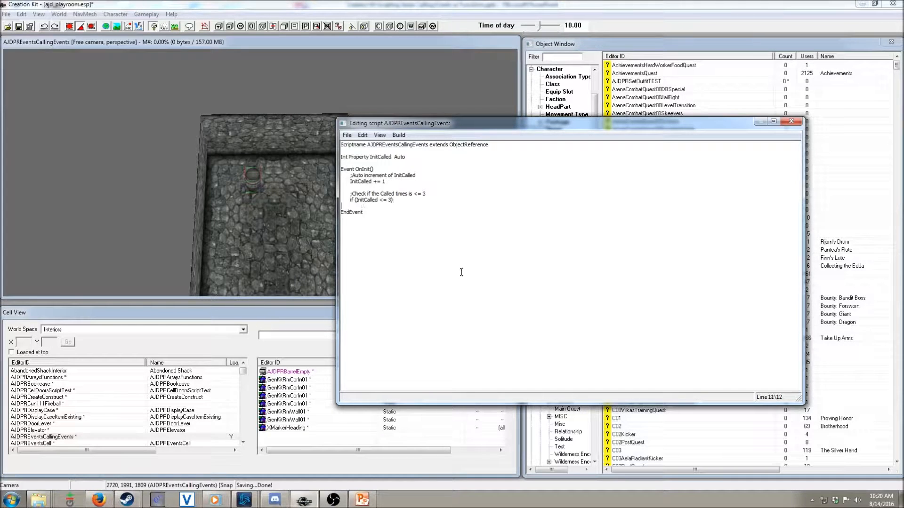
{"action": "type", "text": "Else"}
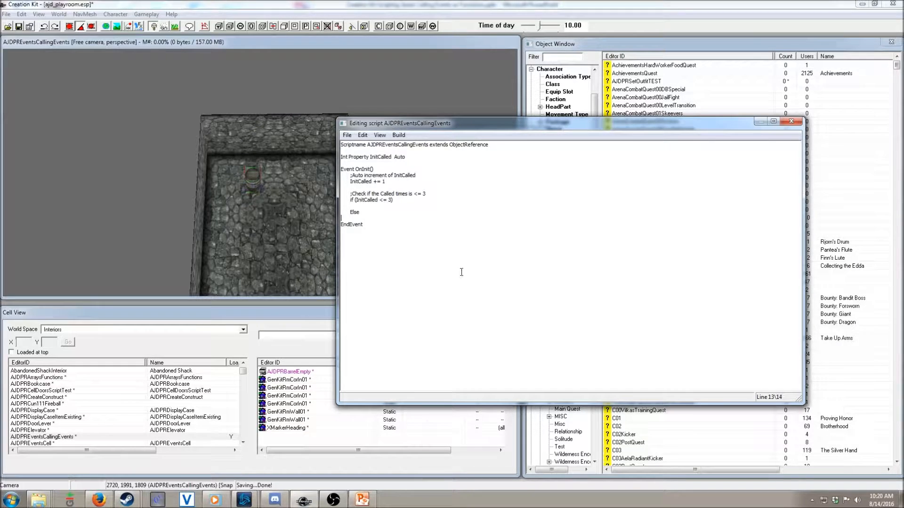
{"action": "type", "text": "EndIf"}
{"action": "type", "text": "if (InitCalled <= 1"}
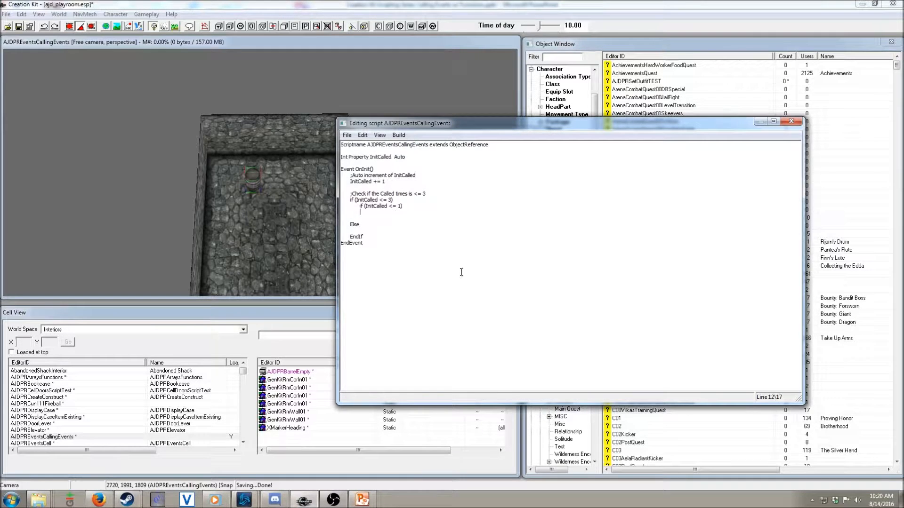
Add Debug.MessageBox("I have initialized for the first time!") in the nested first-call check
{"action": "type", "text": "Debug.MessageBox(\""}
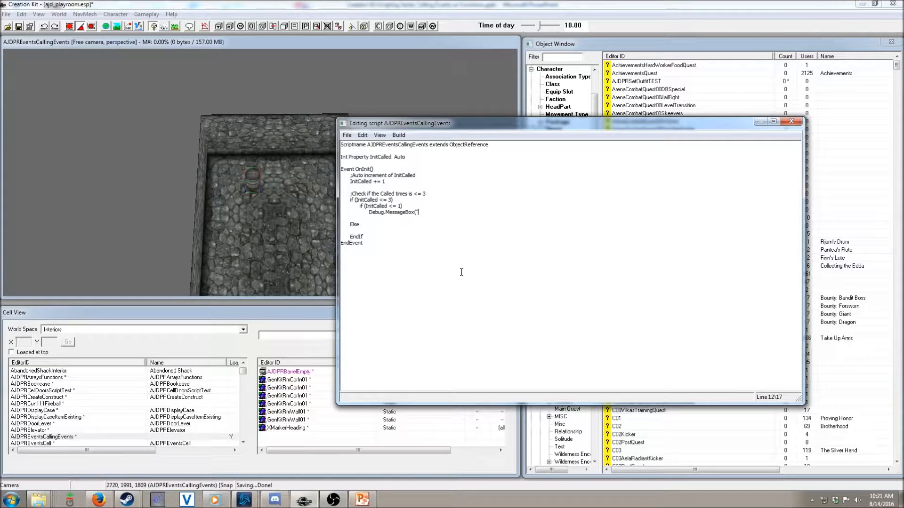
{"action": "type", "text": "I have initialized for the first time"}
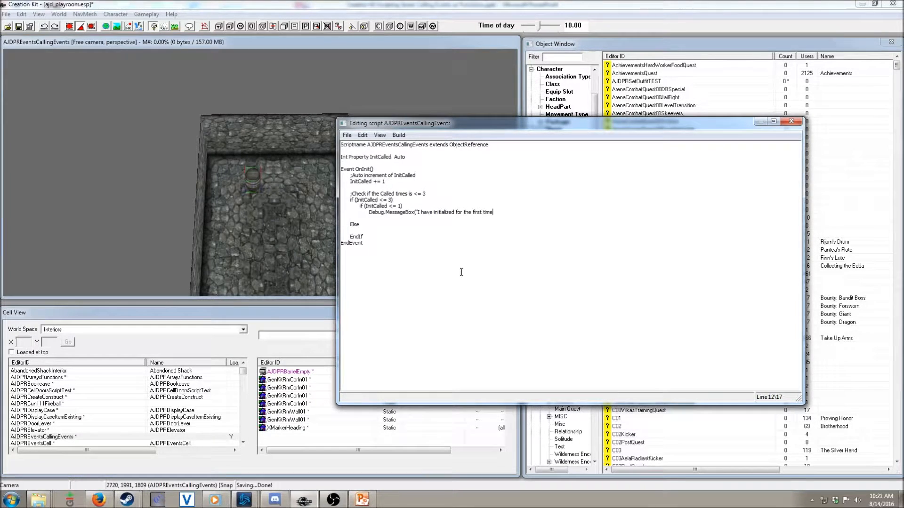
{"action": "type", "text": "\")"}
{"action": "type", "text": "Debug.MessageBox(\""}
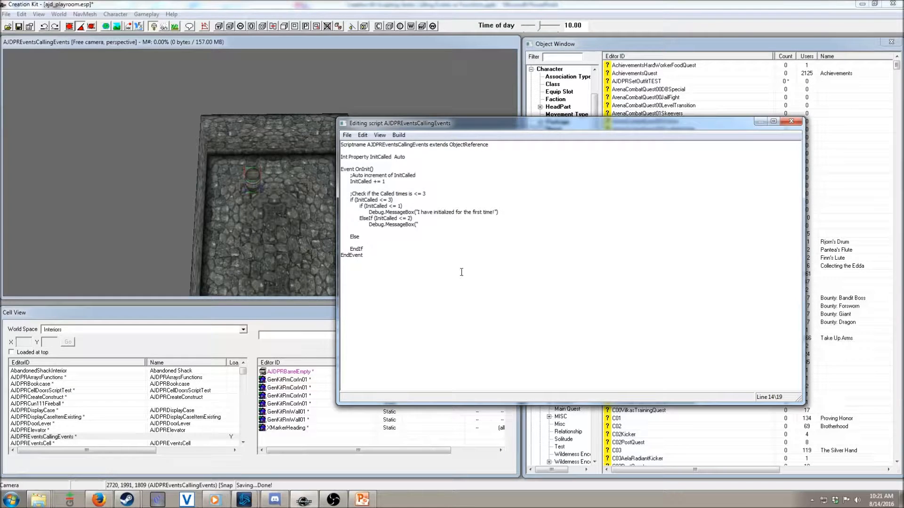
Add an ElseIf (InitCalled <= 2) showing "I just initialized though..." and start a third ElseIf (InitCalled <= 3)
{"action": "type", "text": "I just initialized though...\")"}
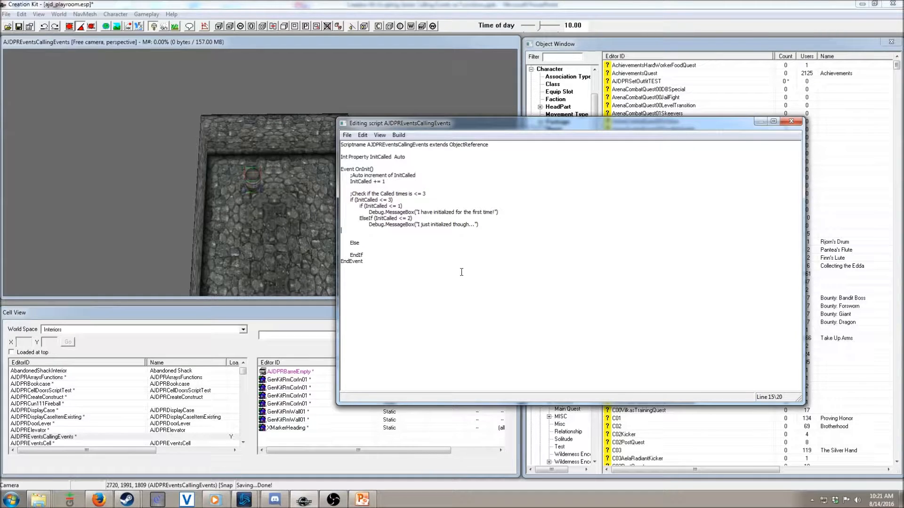
{"action": "type", "text": "ElseIf ()"}
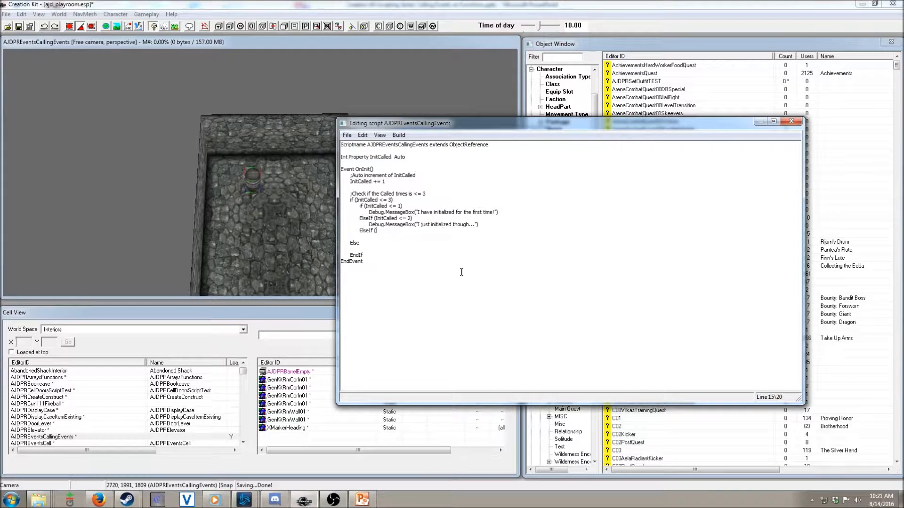
{"action": "type", "text": "InitCalled"}
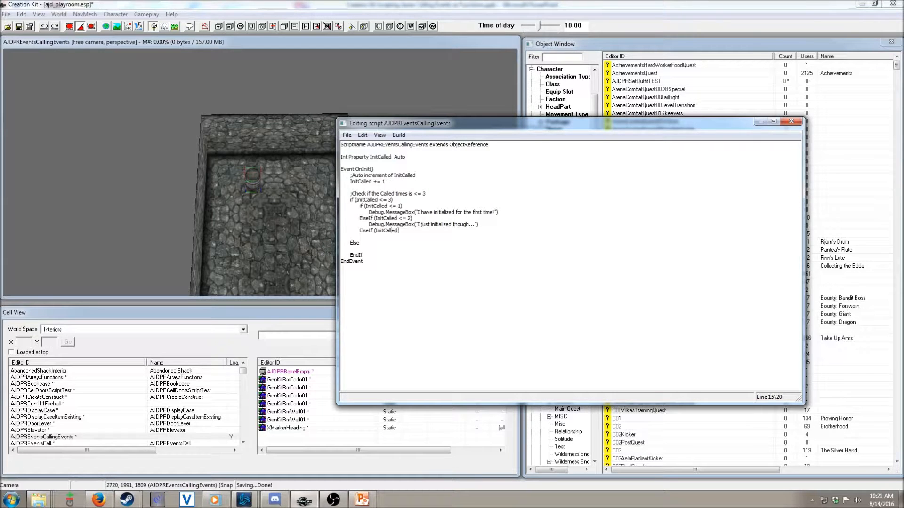
{"action": "type", "text": "<= 3"}
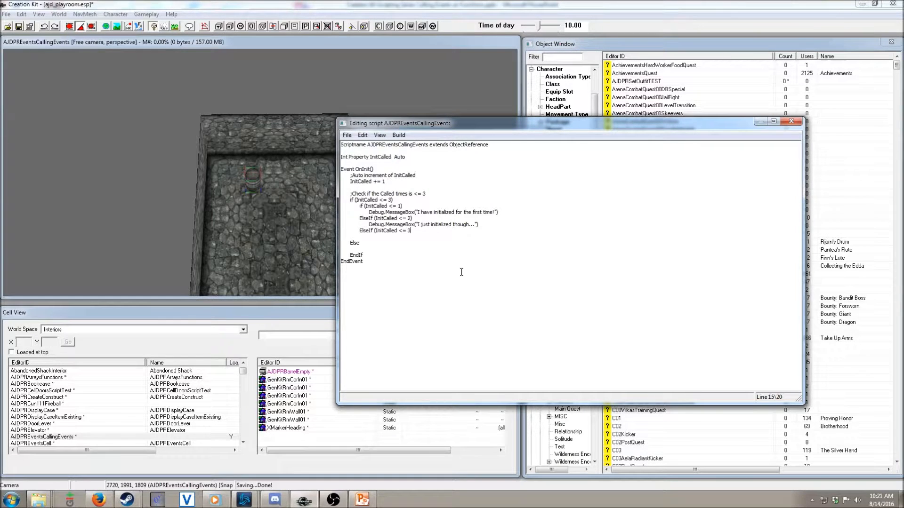
{"action": "key", "text": "enter"}
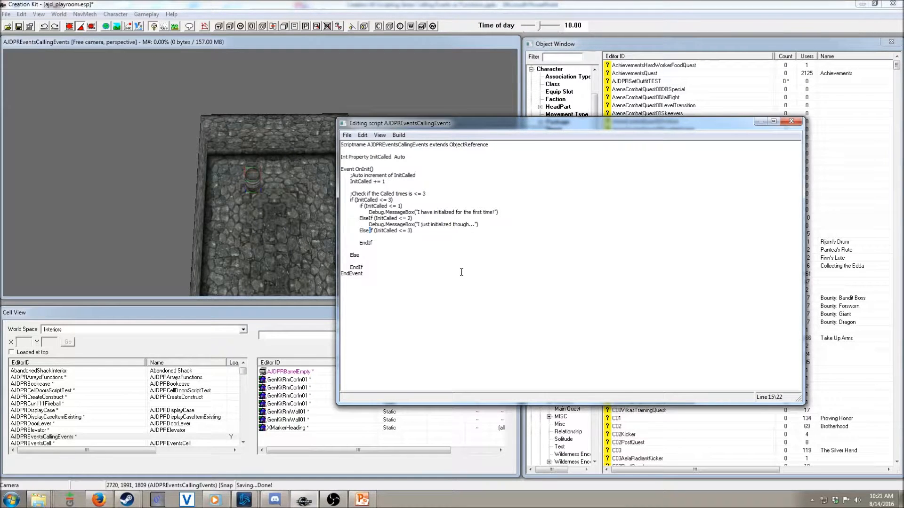
Replace the third ElseIf with Else showing Debug.MessageBox("STOP!!!!") and move to the outer Else branch
{"action": "double_click", "coordinate": [386, 230]}
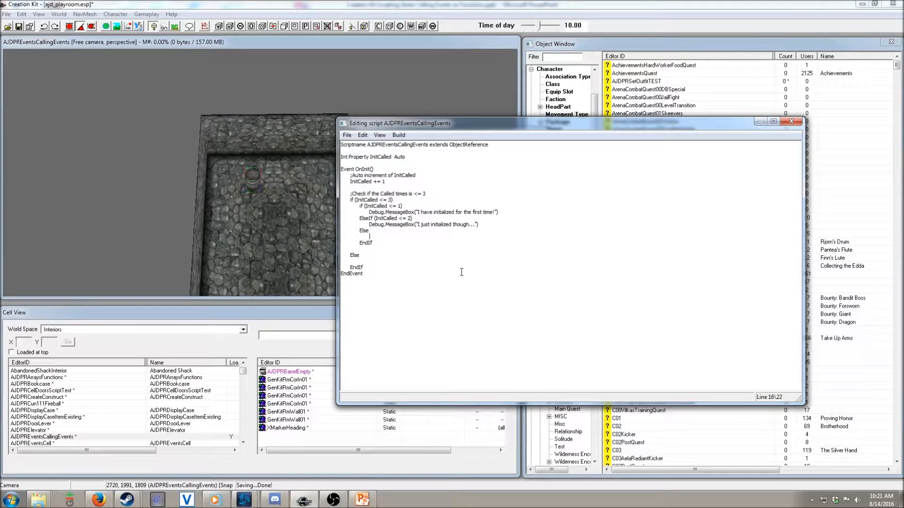
{"action": "type", "text": "Debug.MessageBox(\"STO"}
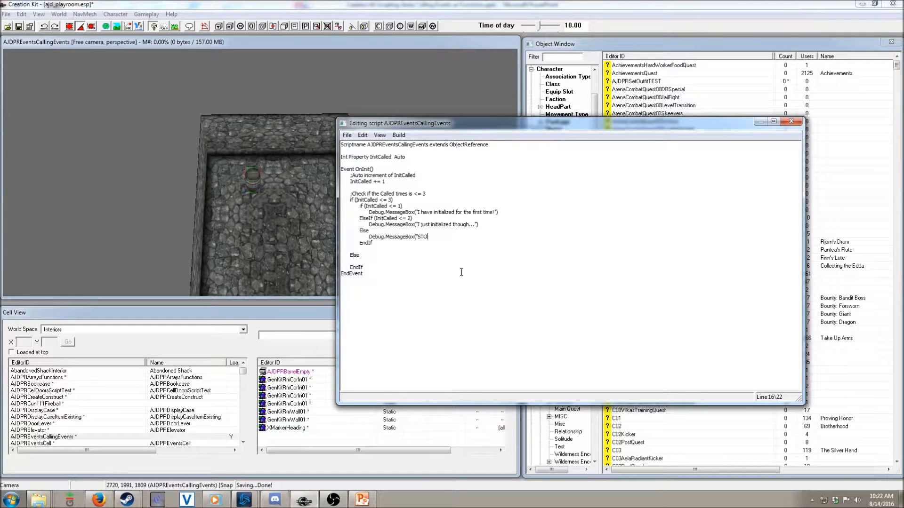
{"action": "type", "text": "P!!!!\")"}
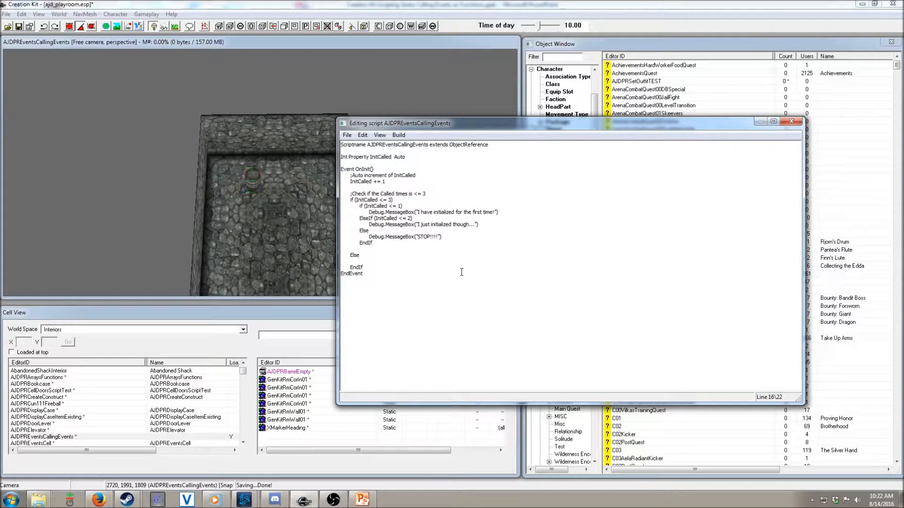
{"action": "left_click", "coordinate": [373, 243]}
{"action": "type", "text": ";"}
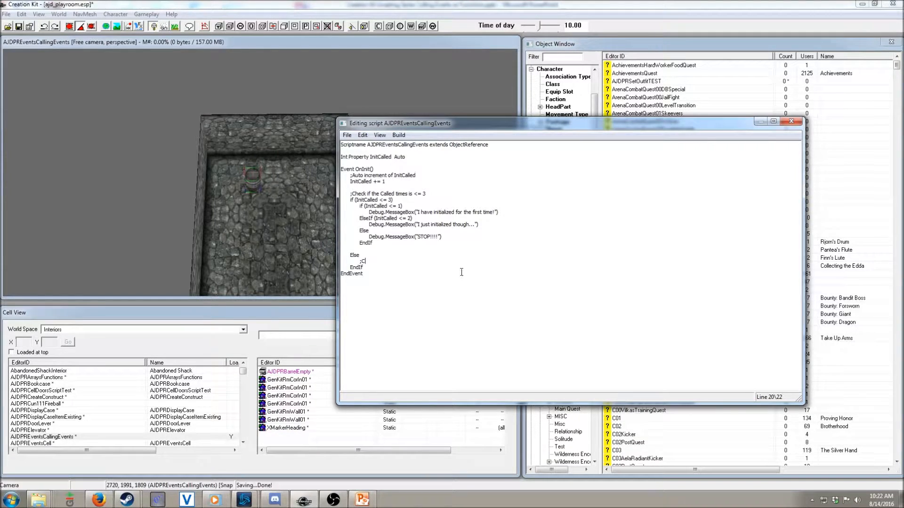
Comment ';Call OnDeath on 4th time' and add Event OnDeath(Actor akKiller) with Debug.MessageBox("I have been called")
{"action": "type", "text": "Call OnDeath"}
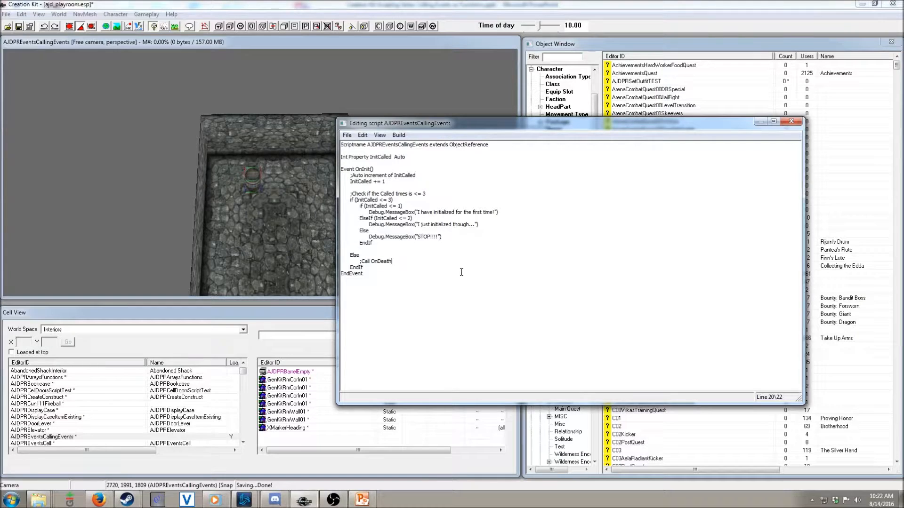
{"action": "type", "text": "on 4th time"}
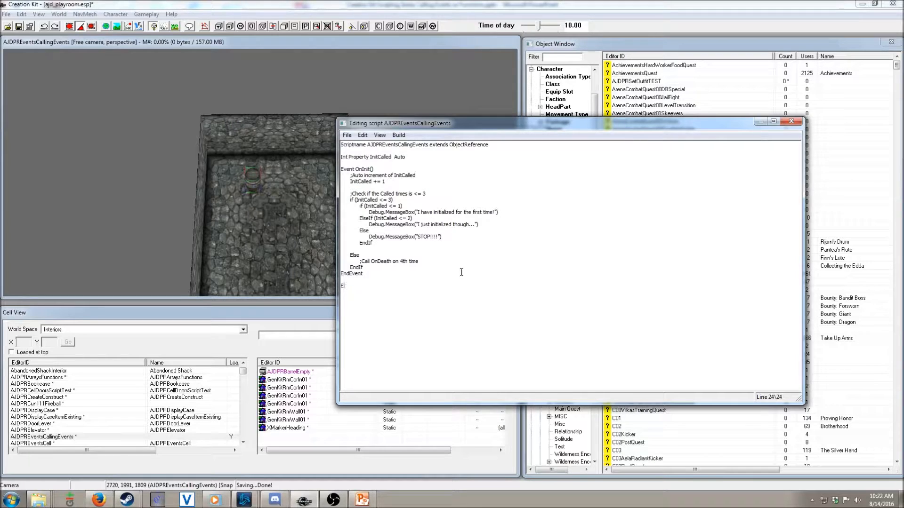
{"action": "type", "text": "vent OnDeath(Actor akKiller"}
{"action": "type", "text": "EndEvent"}
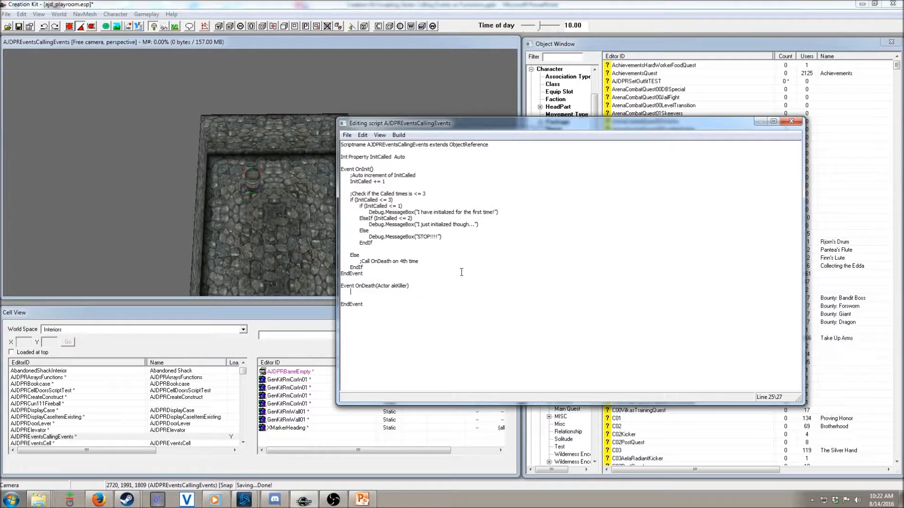
{"action": "type", "text": "Deb"}
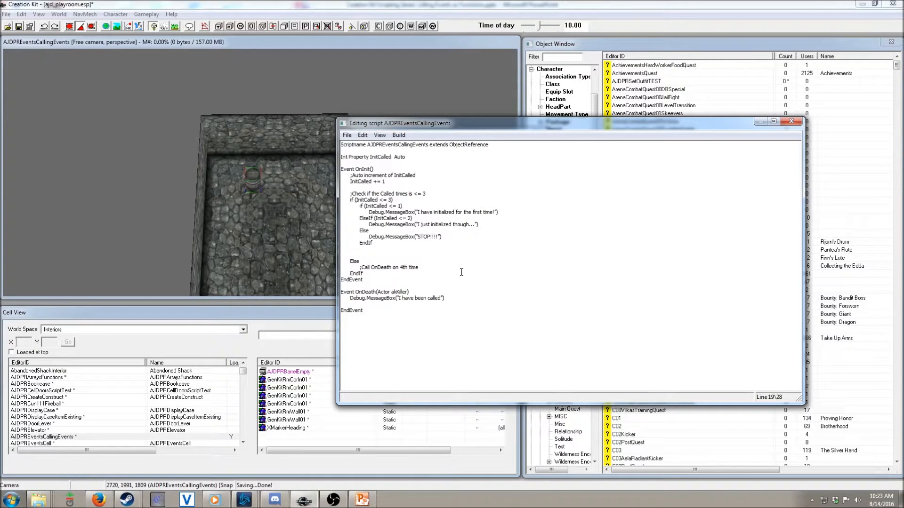
Call OnInit() after the inner EndIf and OnDeath(Game.GetPlayer()) under the outer Else
{"action": "type", "text": "OnIn"}
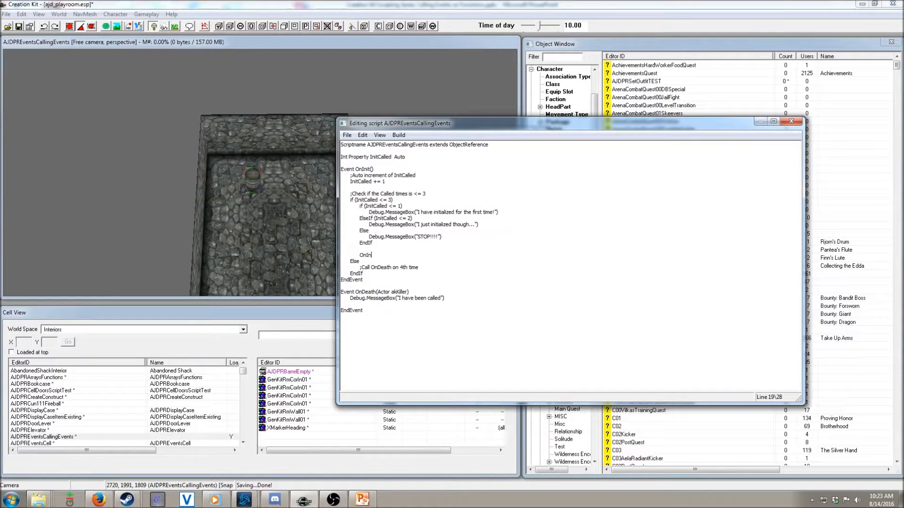
{"action": "type", "text": "it()"}
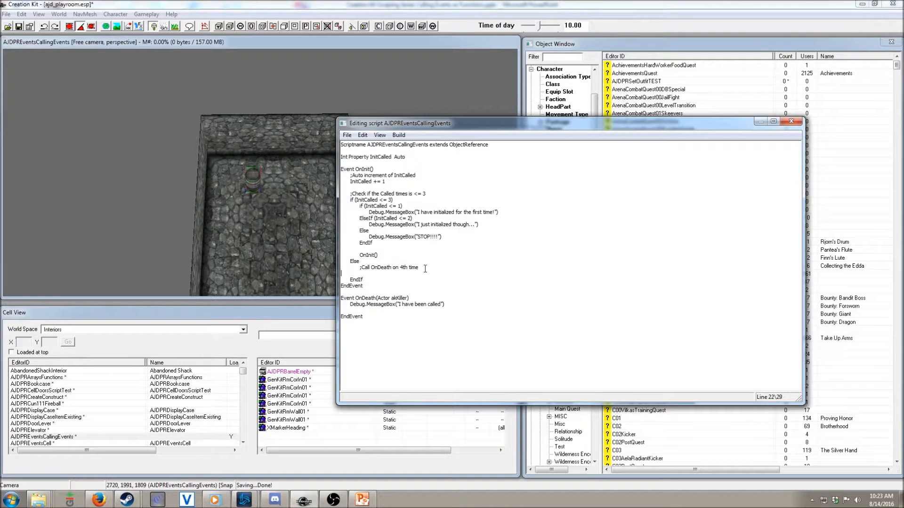
{"action": "type", "text": "OnDeath(Game.GetPlay"}
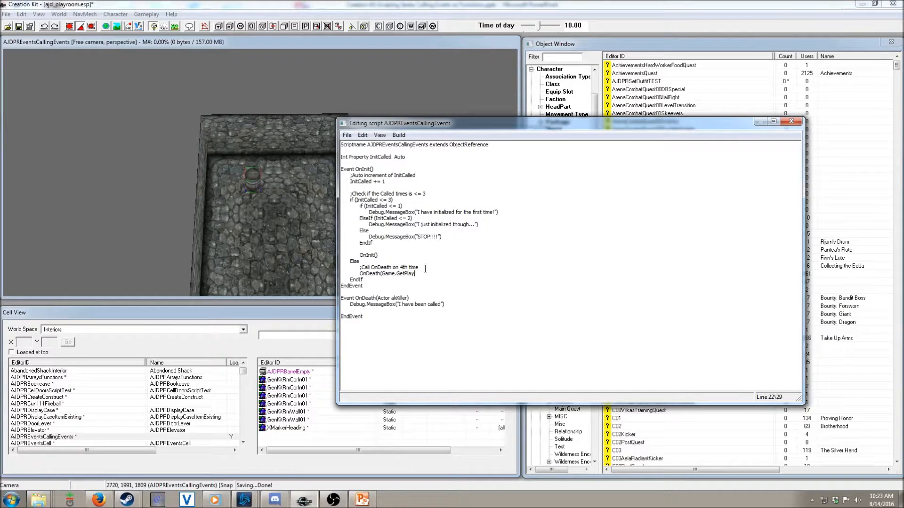
{"action": "type", "text": "()"}
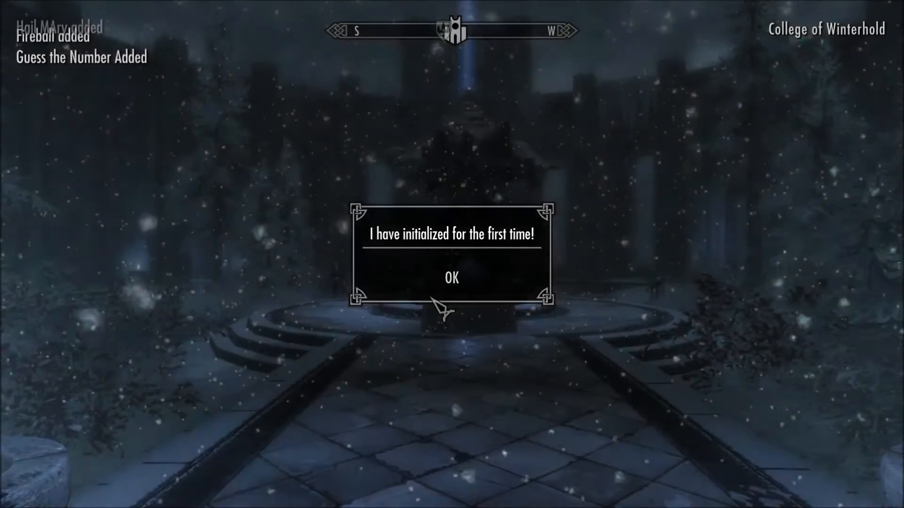
Dismiss the first-time, "I just initialized though..." and STOP!!!! message boxes with OK
{"action": "left_click", "coordinate": [450, 277]}
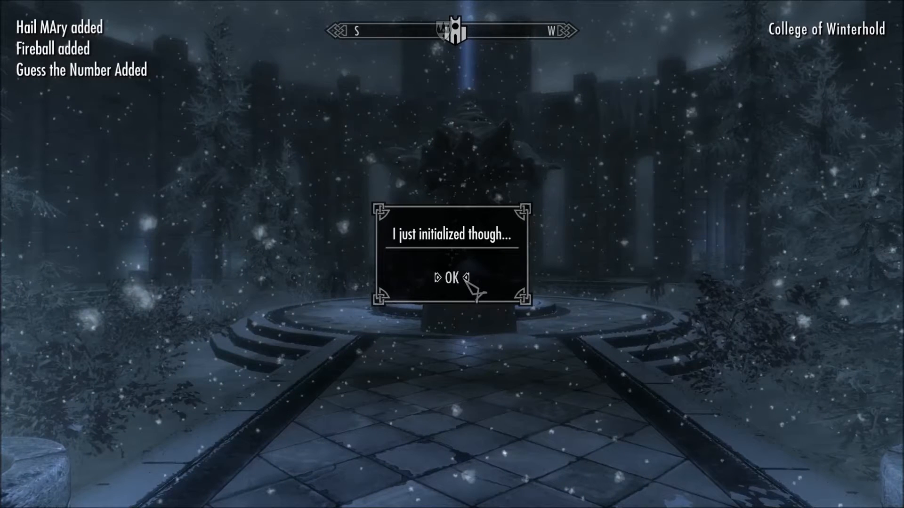
{"action": "left_click", "coordinate": [452, 278]}
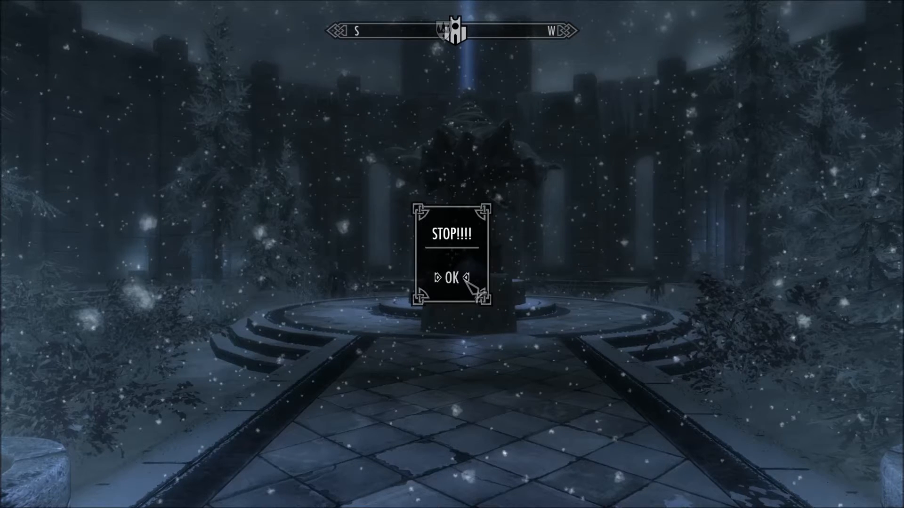
{"action": "left_click", "coordinate": [452, 277]}
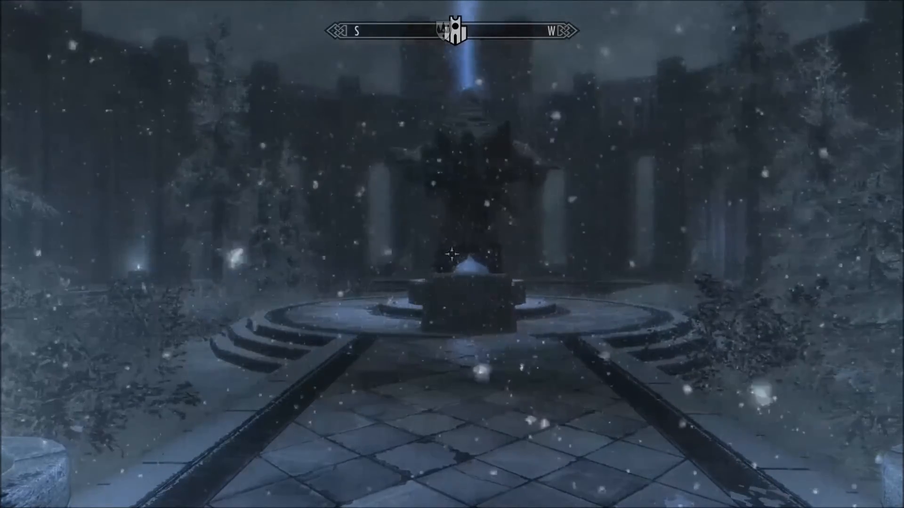
Walk across the College of Winterhold courtyard toward the arched gate
{"action": "key", "text": "w"}
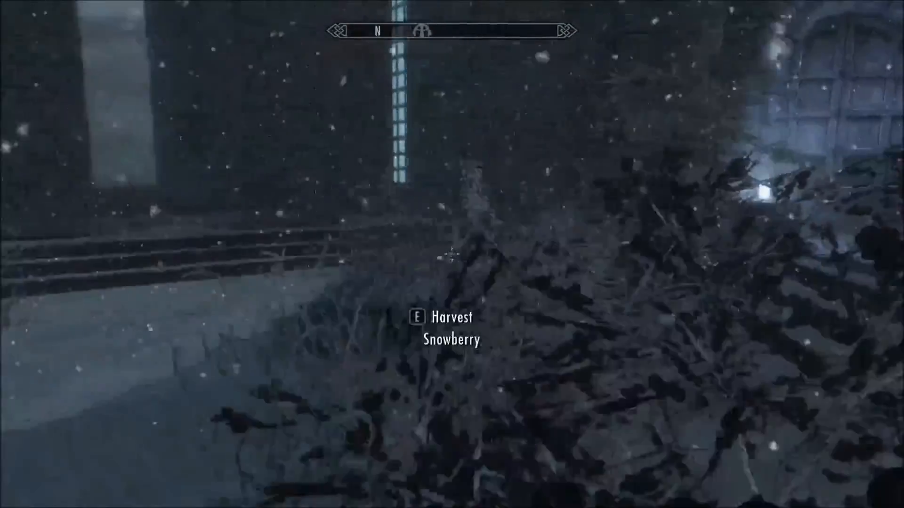
{"action": "mouse_move", "coordinate": [452, 254]}
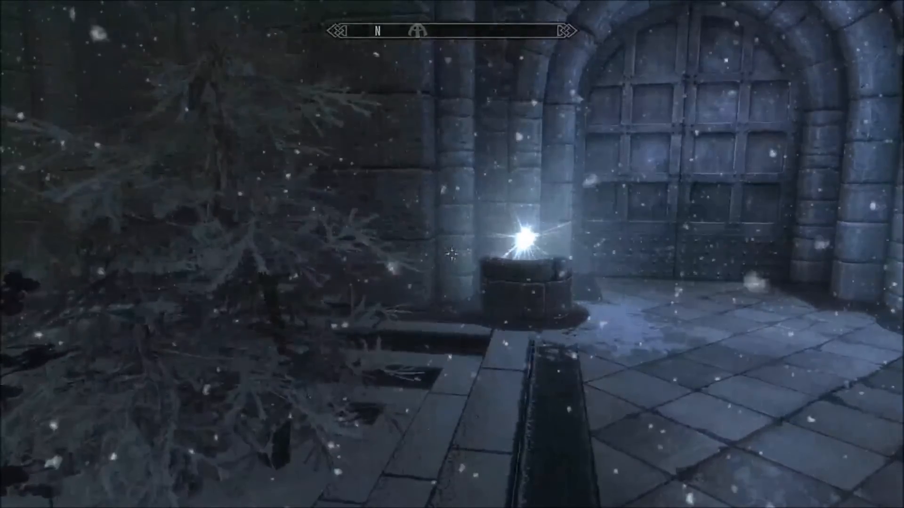